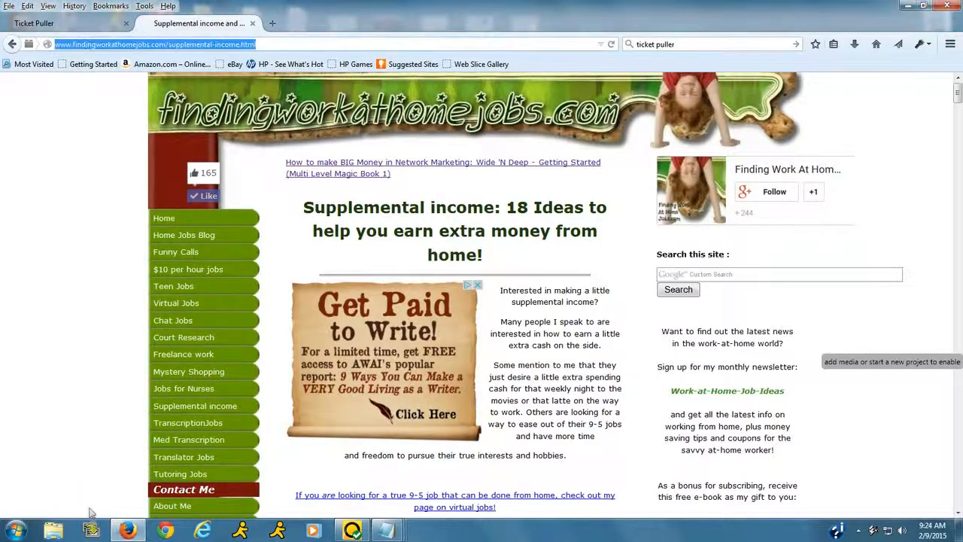
Switch to the Ticket Puller tab showing the TicketPuller.com homepage
{"action": "left_click", "coordinate": [65, 23]}
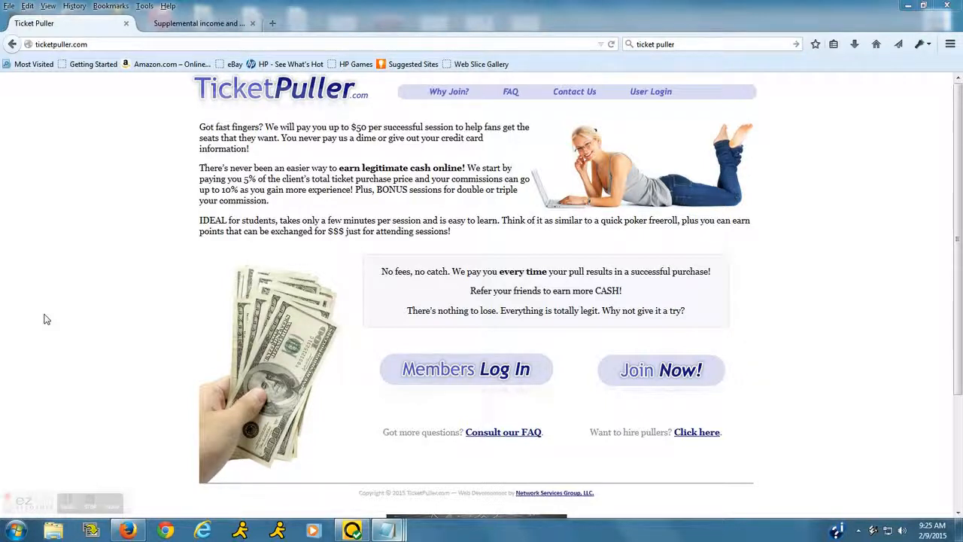
{"action": "mouse_move", "coordinate": [121, 363]}
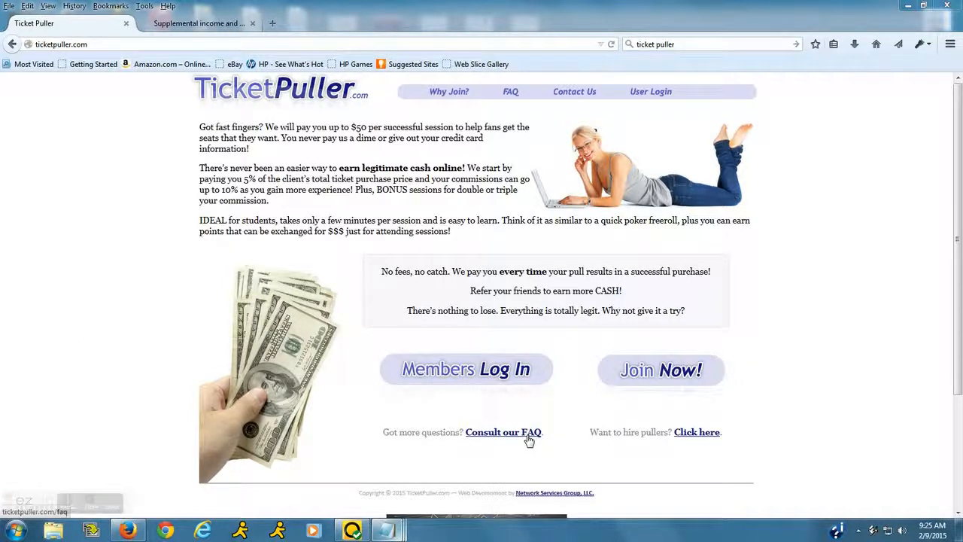
Open the TicketPuller FAQ and scroll to the cancelled orders and payout answers
{"action": "left_click", "coordinate": [503, 431]}
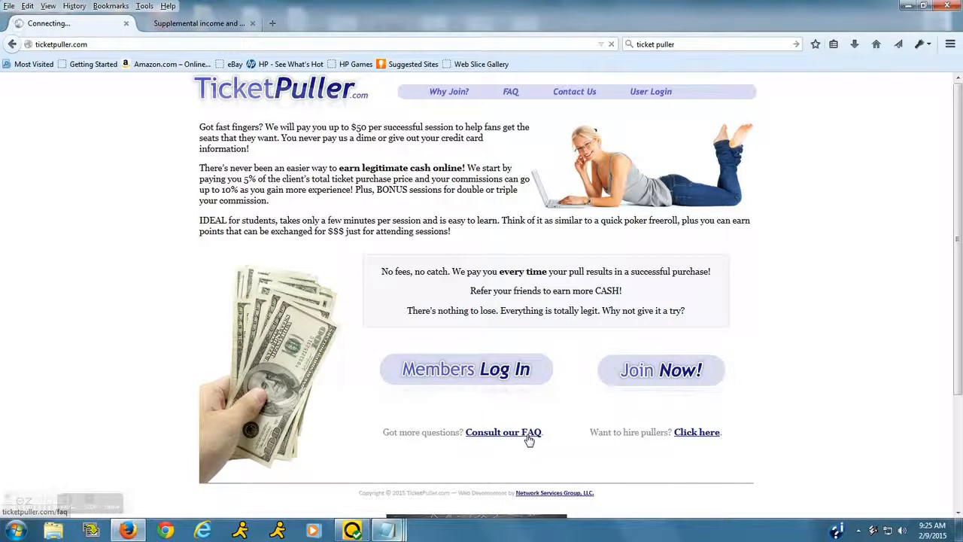
{"action": "left_click", "coordinate": [504, 431]}
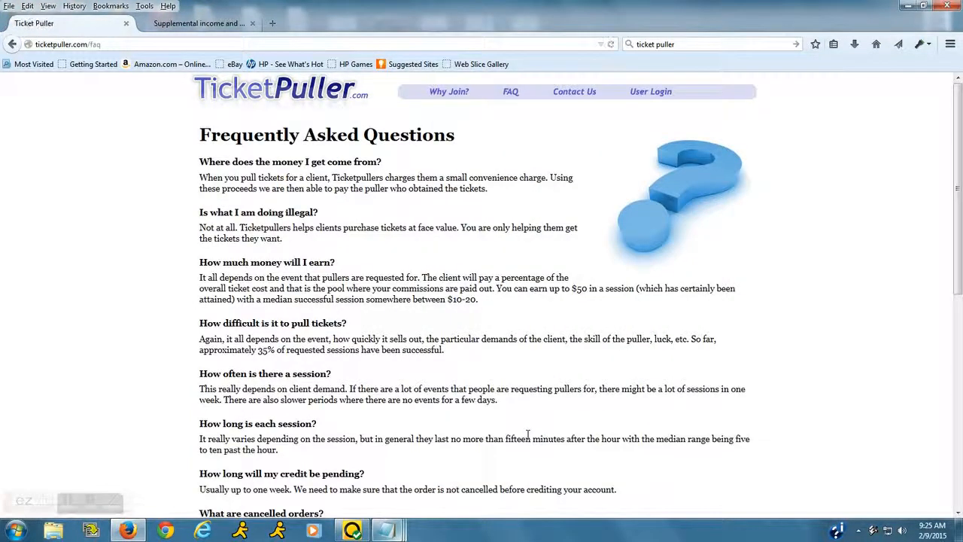
{"action": "mouse_move", "coordinate": [442, 382]}
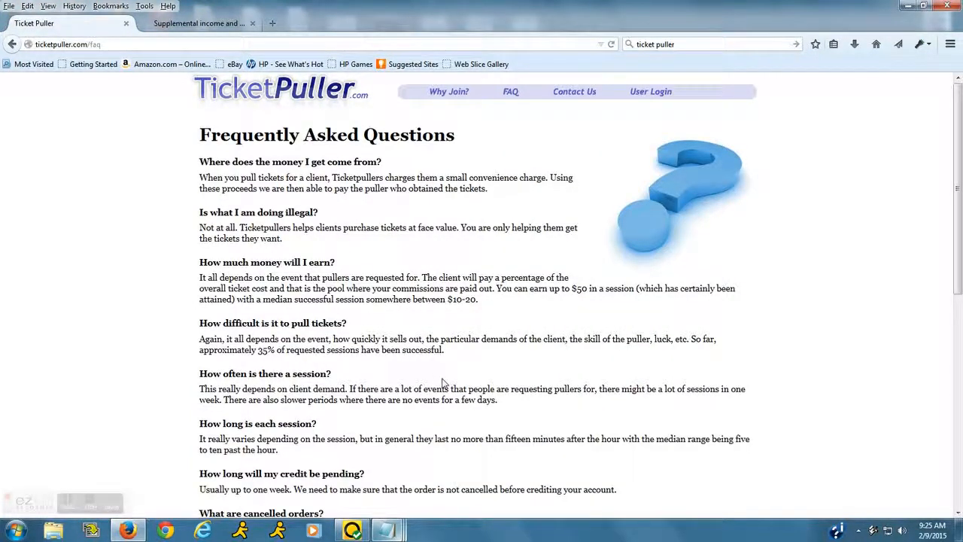
{"action": "mouse_move", "coordinate": [439, 254]}
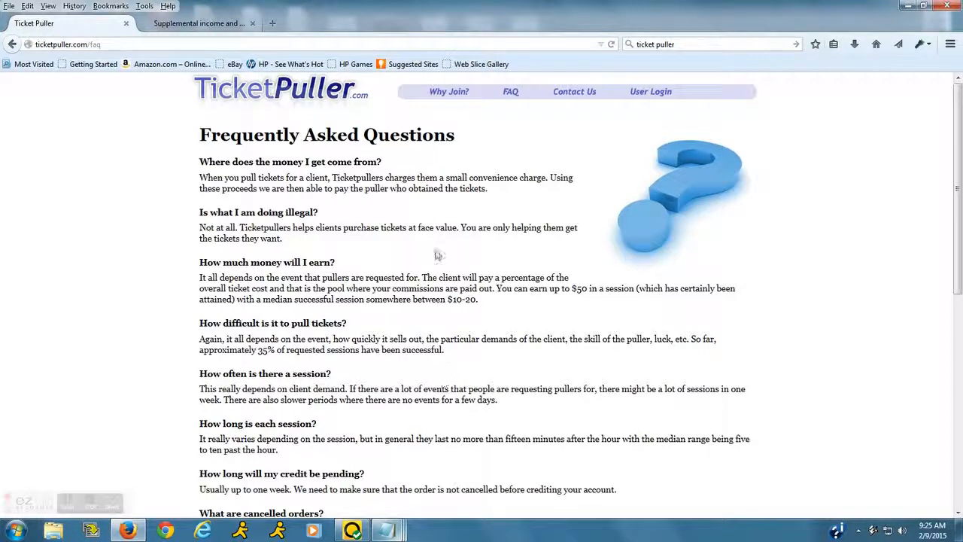
{"action": "mouse_move", "coordinate": [201, 218]}
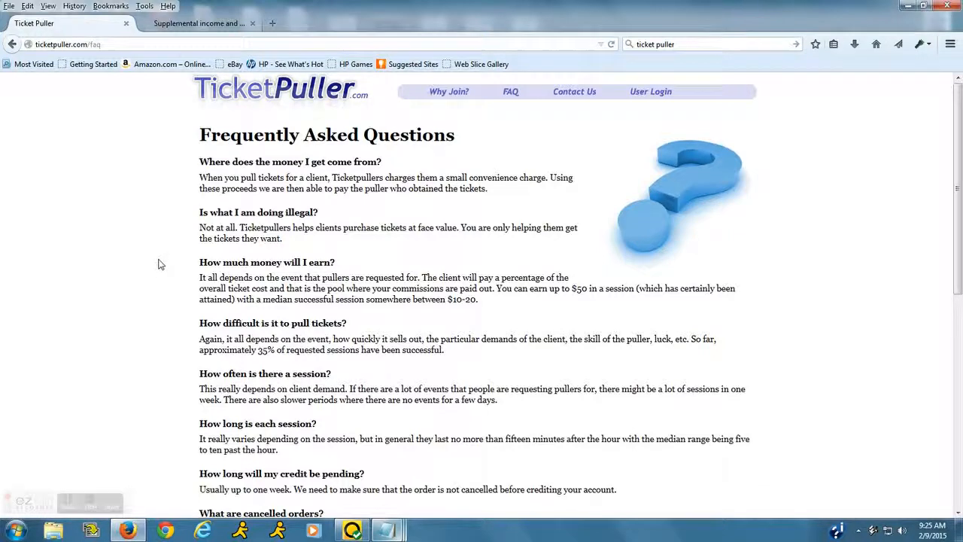
{"action": "mouse_move", "coordinate": [148, 260]}
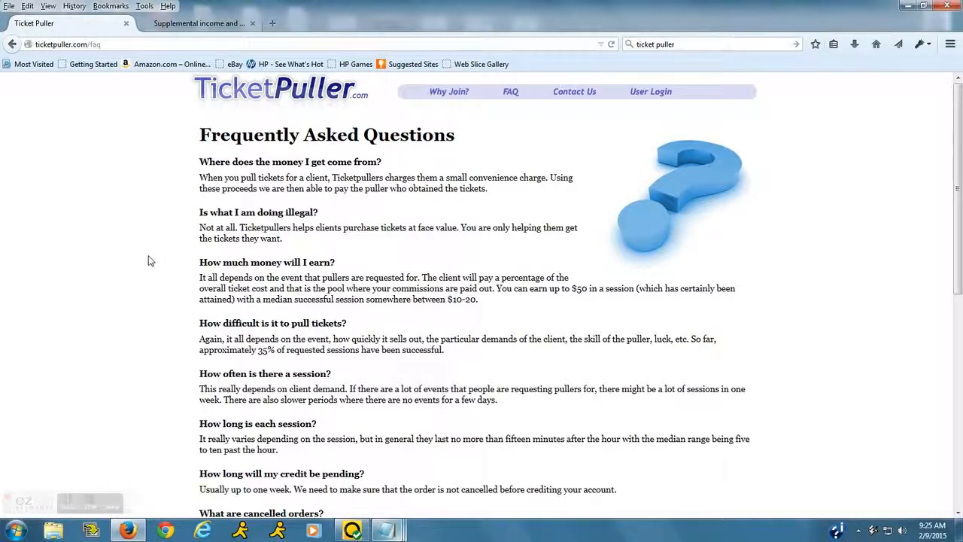
{"action": "scroll", "scroll_direction": "down", "scroll_amount": 3}
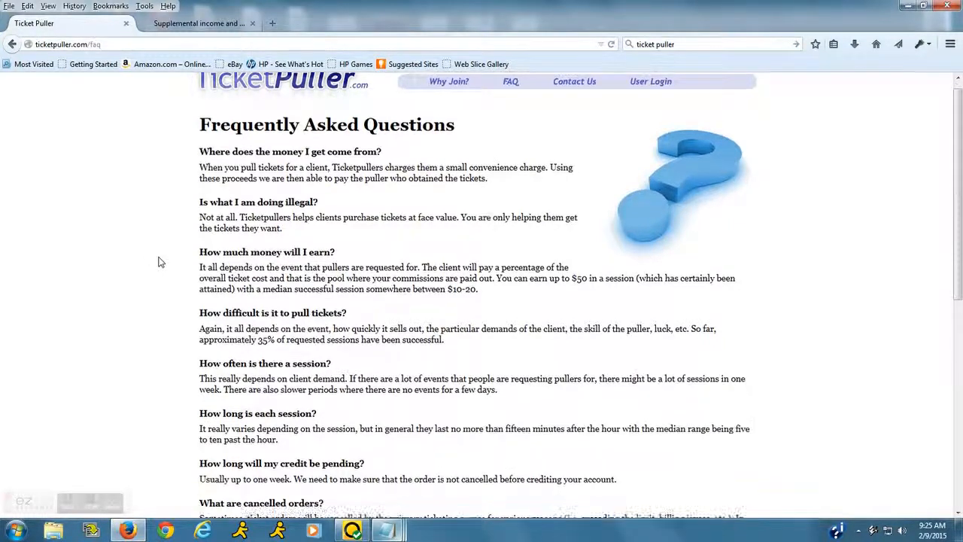
{"action": "scroll", "scroll_direction": "down", "scroll_amount": 3}
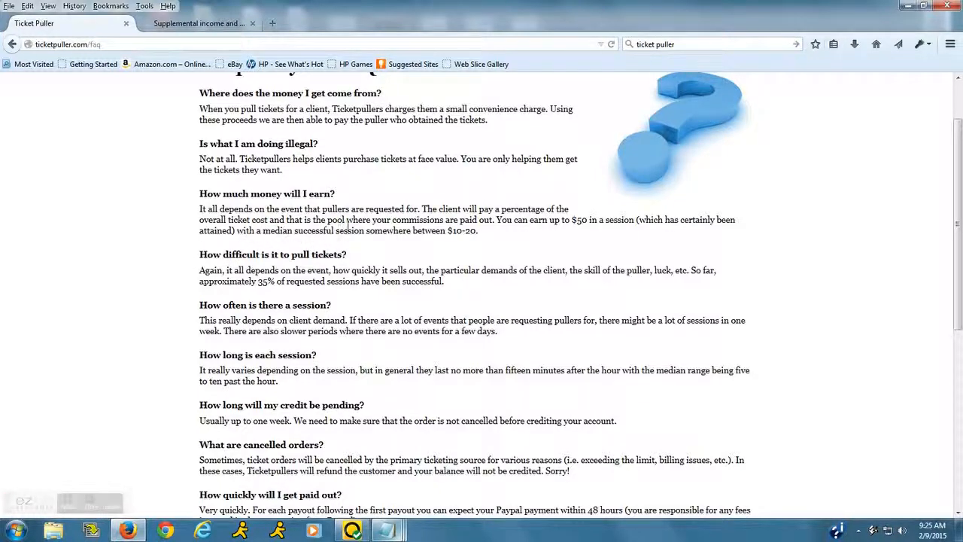
{"action": "mouse_move", "coordinate": [470, 230]}
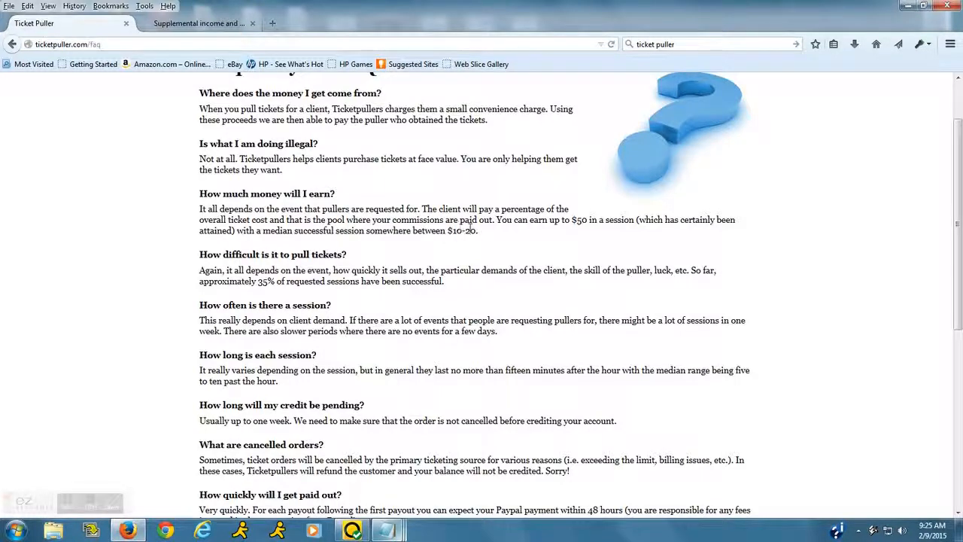
{"action": "mouse_move", "coordinate": [628, 239]}
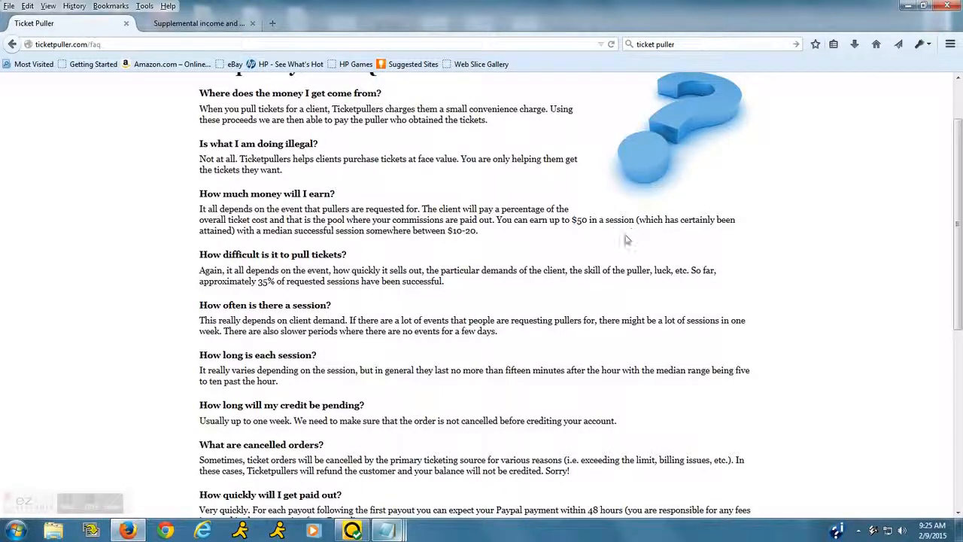
Scroll the FAQ to the final buying-tickets answer and 'Contact Us' footer
{"action": "scroll", "scroll_direction": "down", "scroll_amount": 3}
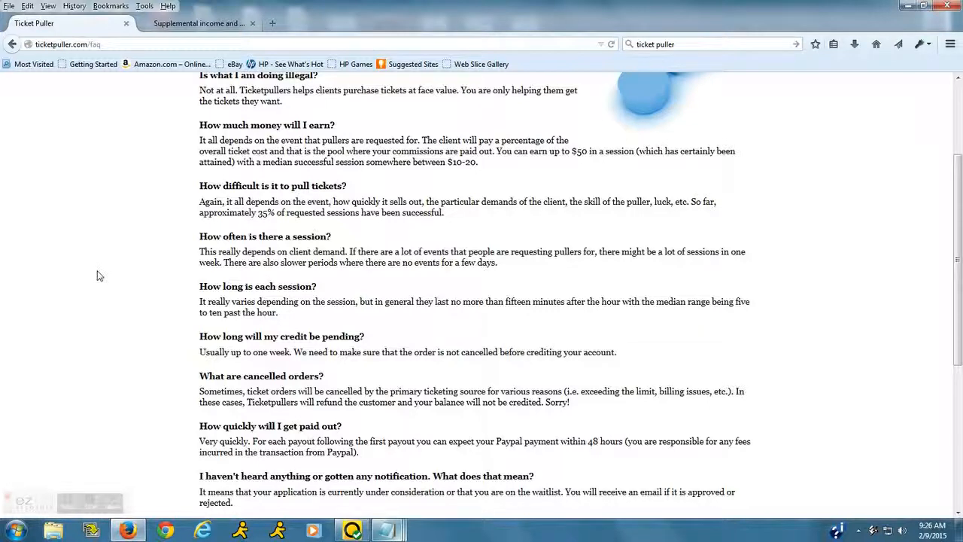
{"action": "mouse_move", "coordinate": [117, 294]}
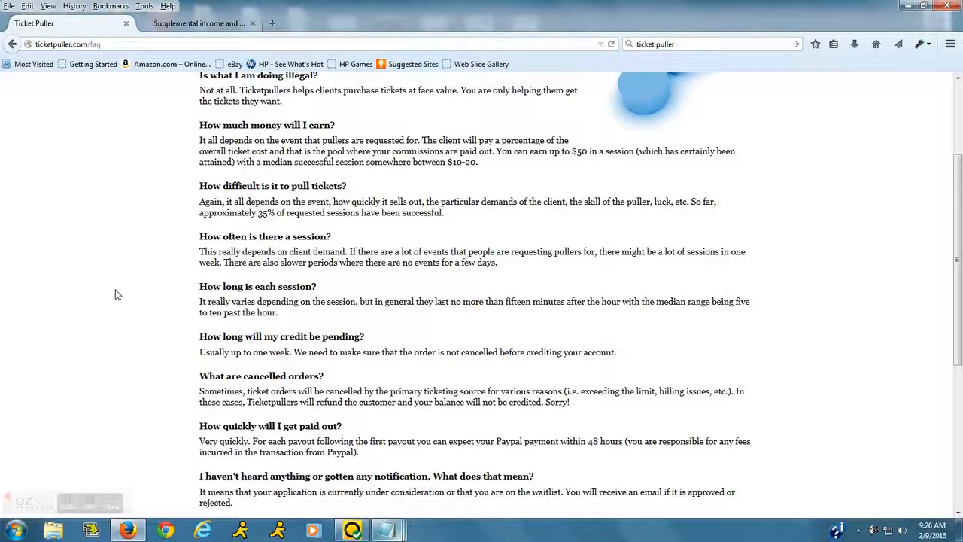
{"action": "scroll", "scroll_direction": "down", "scroll_amount": 3}
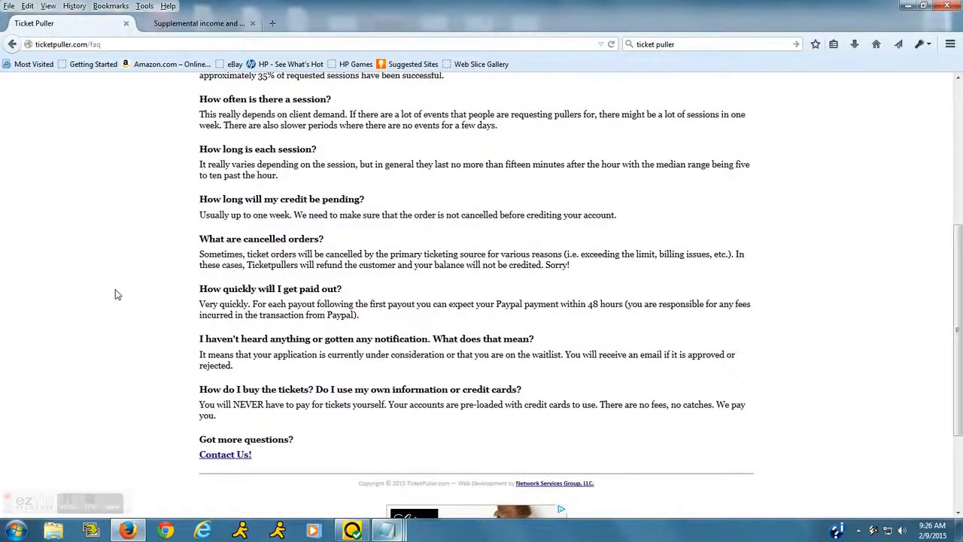
{"action": "scroll", "scroll_direction": "down", "scroll_amount": 3}
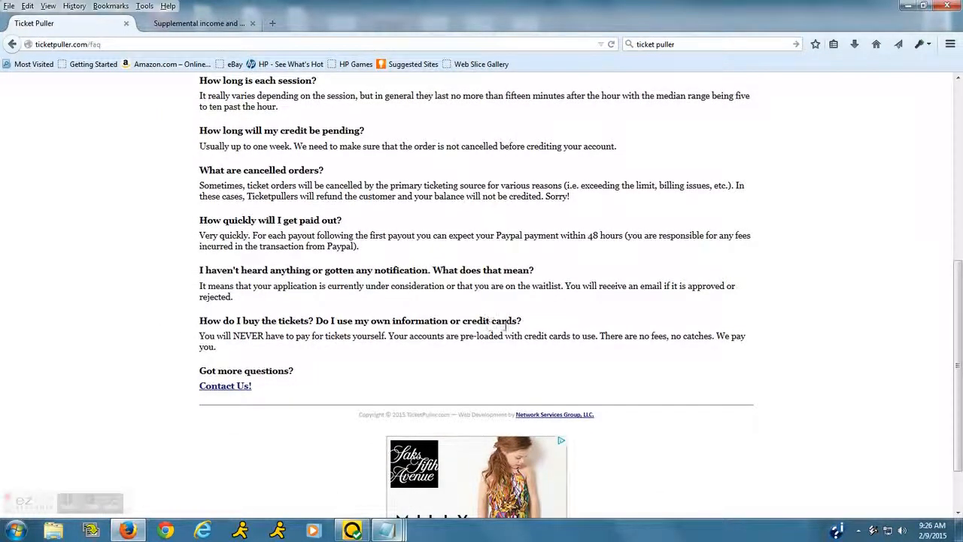
{"action": "mouse_move", "coordinate": [266, 350]}
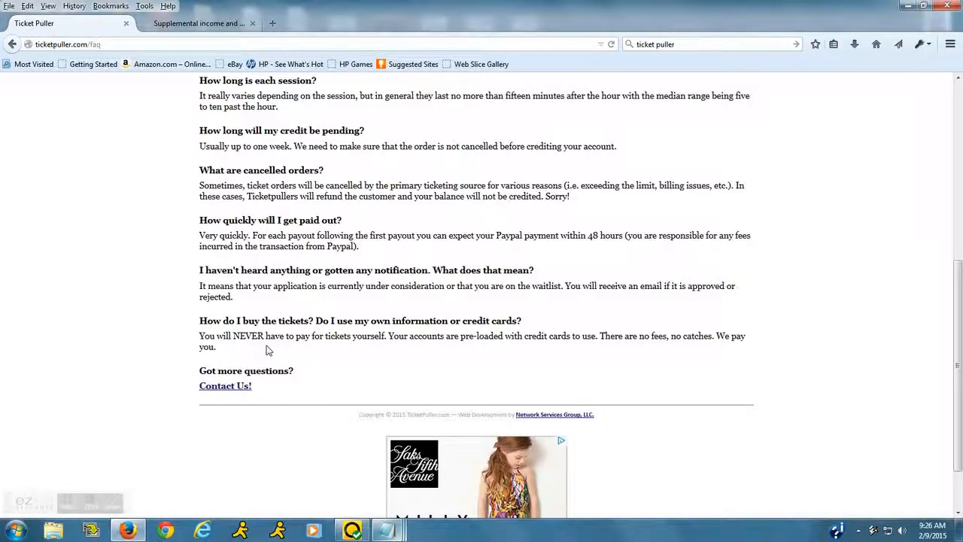
{"action": "mouse_move", "coordinate": [413, 340]}
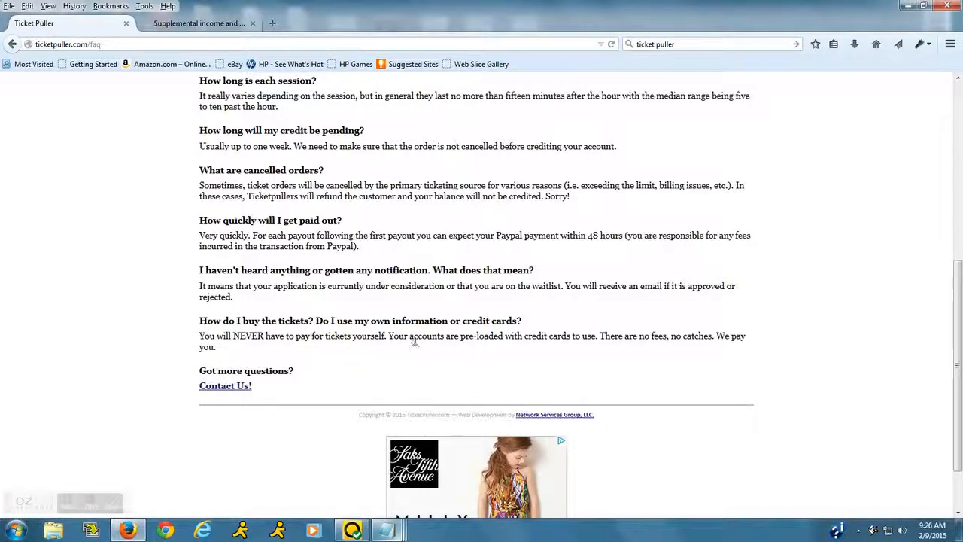
{"action": "mouse_move", "coordinate": [485, 348]}
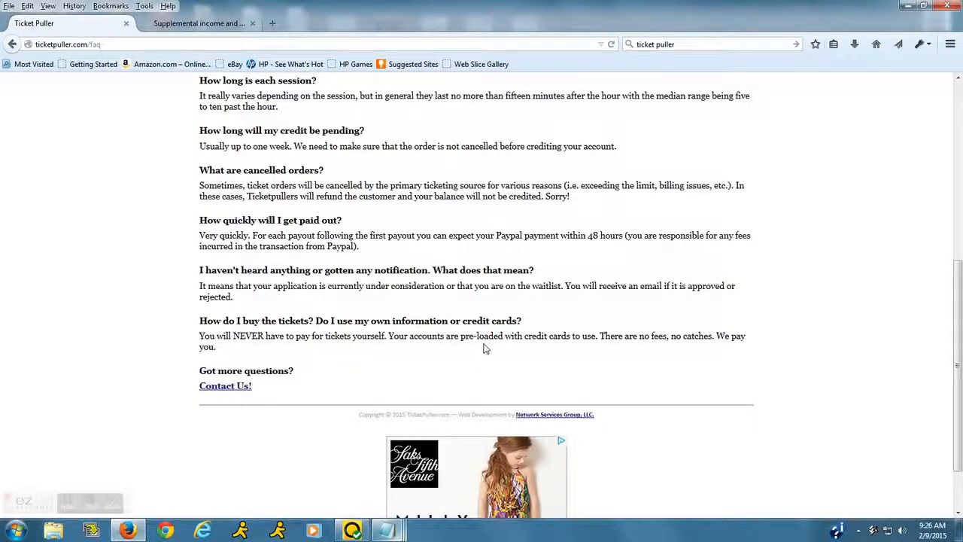
{"action": "mouse_move", "coordinate": [598, 350]}
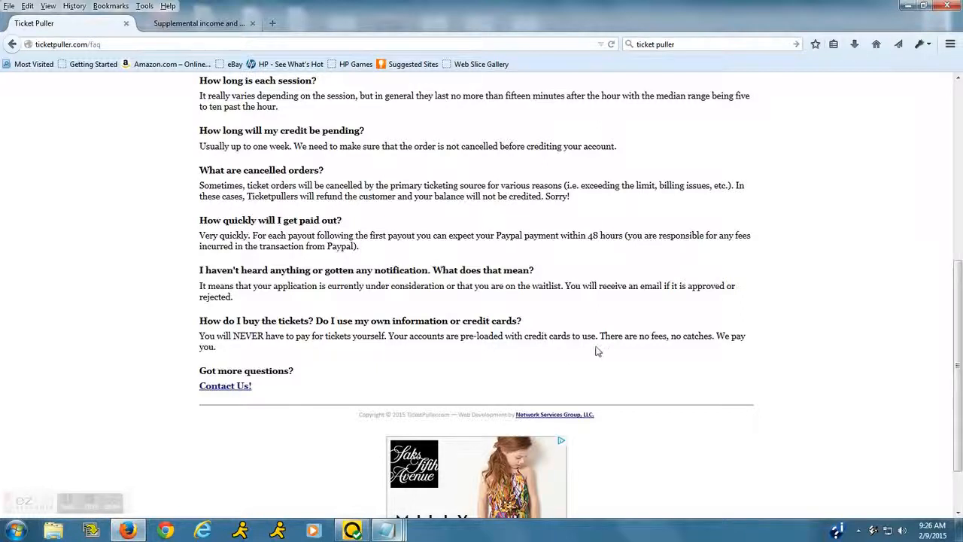
{"action": "scroll", "scroll_direction": "up", "scroll_amount": 3}
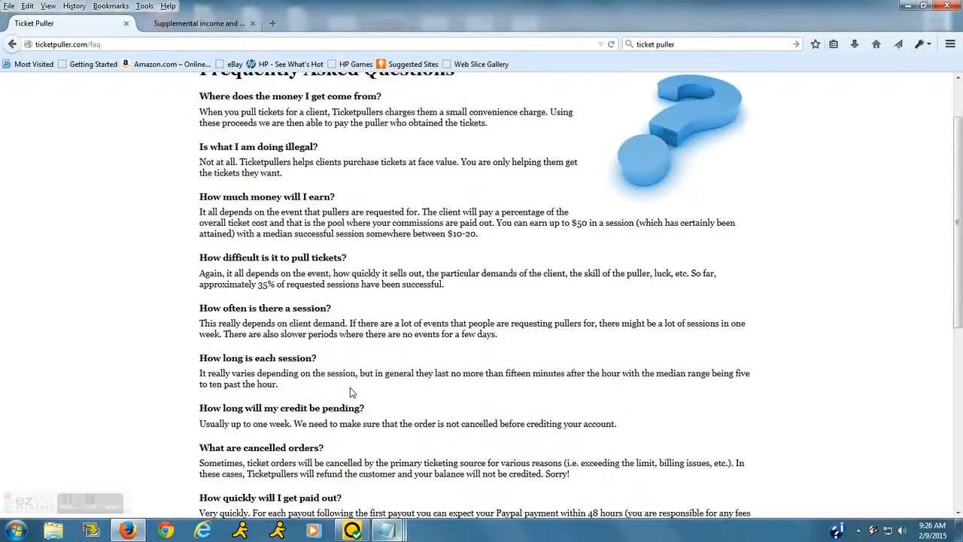
{"action": "scroll", "scroll_direction": "up", "scroll_amount": 3}
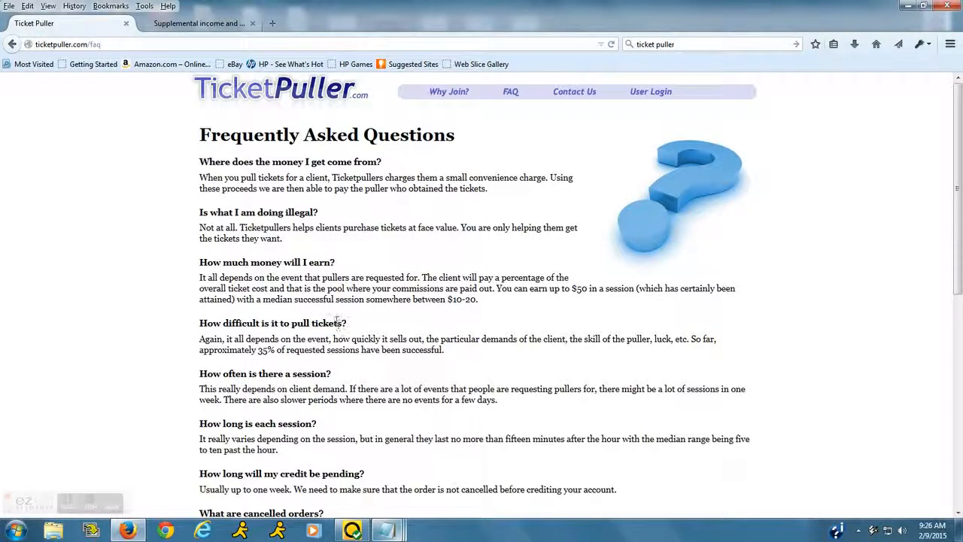
{"action": "left_click", "coordinate": [12, 44]}
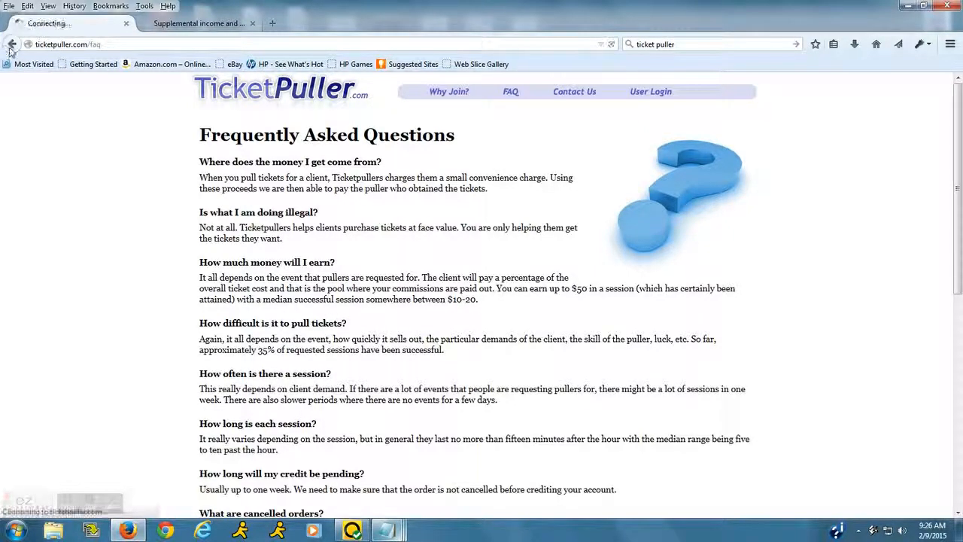
{"action": "left_click", "coordinate": [12, 44]}
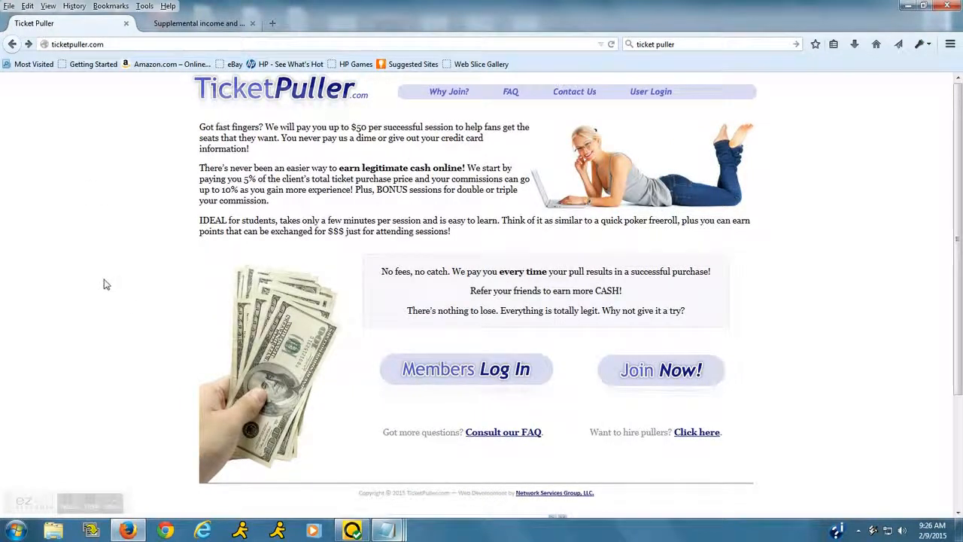
{"action": "scroll", "scroll_direction": "down", "scroll_amount": 3}
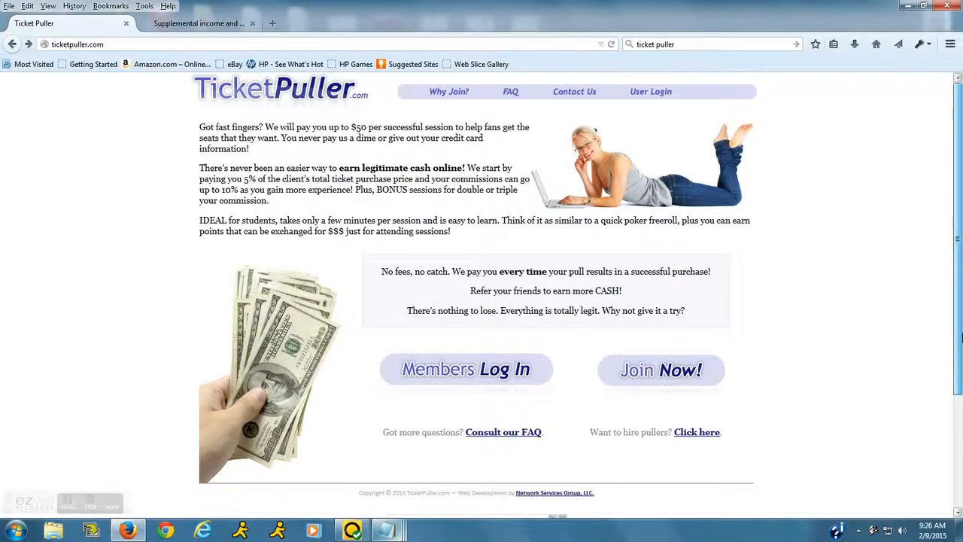
{"action": "mouse_move", "coordinate": [885, 260]}
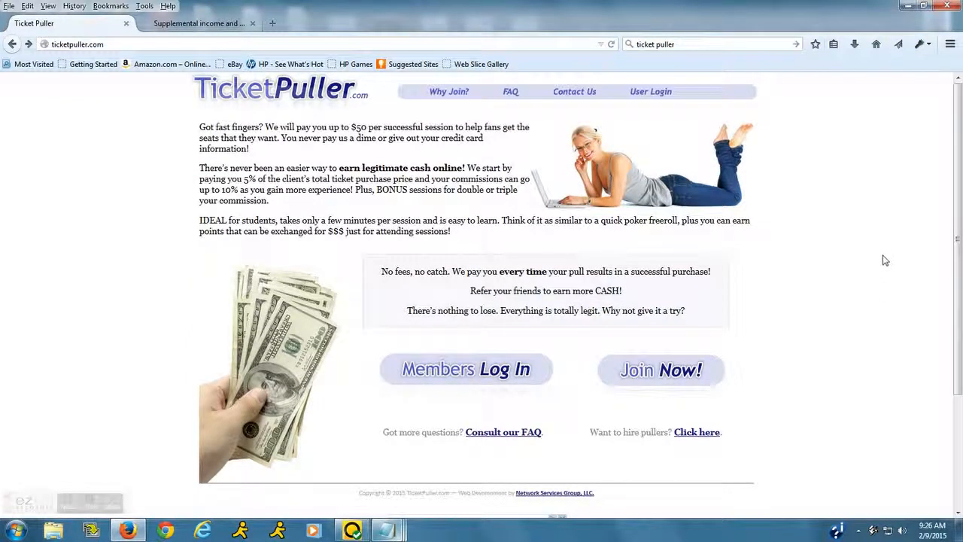
{"action": "mouse_move", "coordinate": [889, 248]}
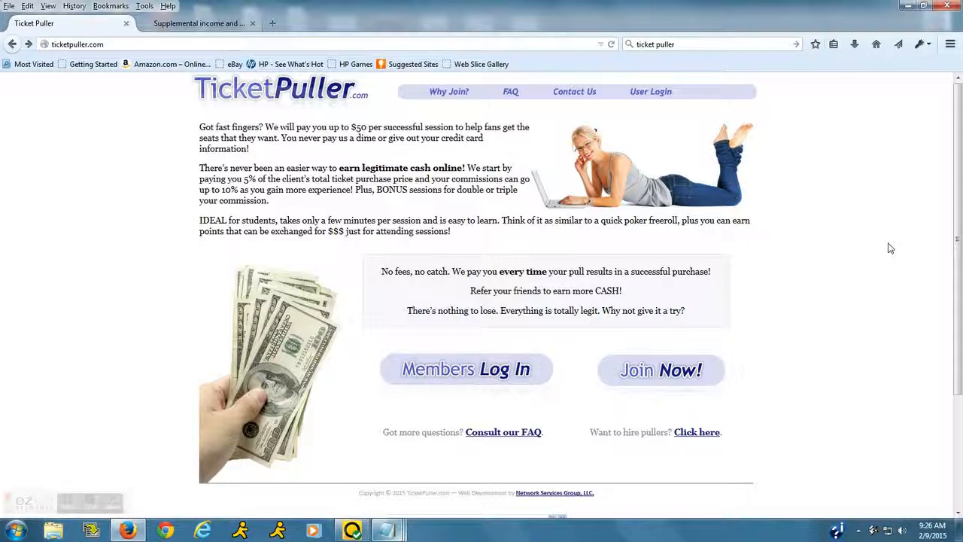
{"action": "mouse_move", "coordinate": [714, 442]}
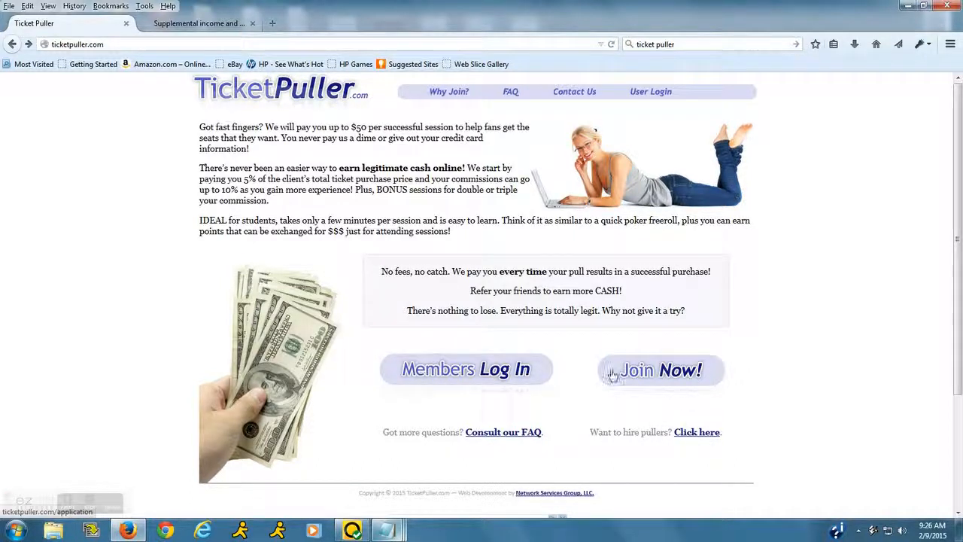
Select Join Now, then agree to the Terms and continue to Member Rules
{"action": "left_click", "coordinate": [660, 369]}
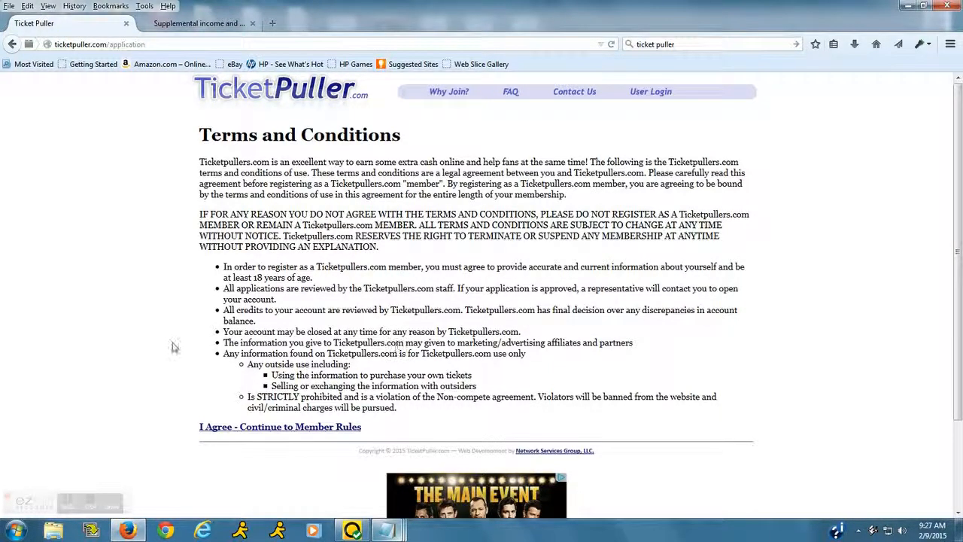
{"action": "left_click", "coordinate": [279, 426]}
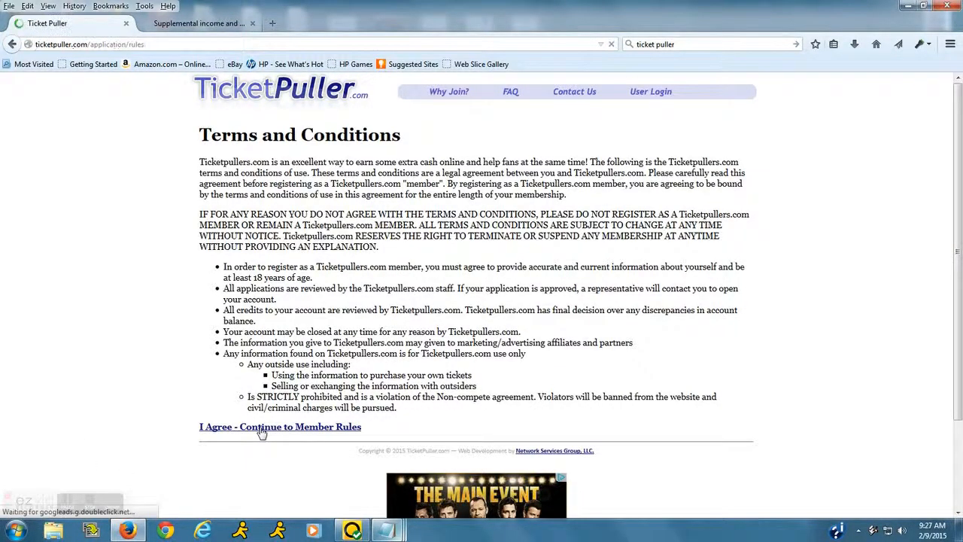
Load the Member Rules page and highlight '$50 Max per session'
{"action": "left_click", "coordinate": [280, 427]}
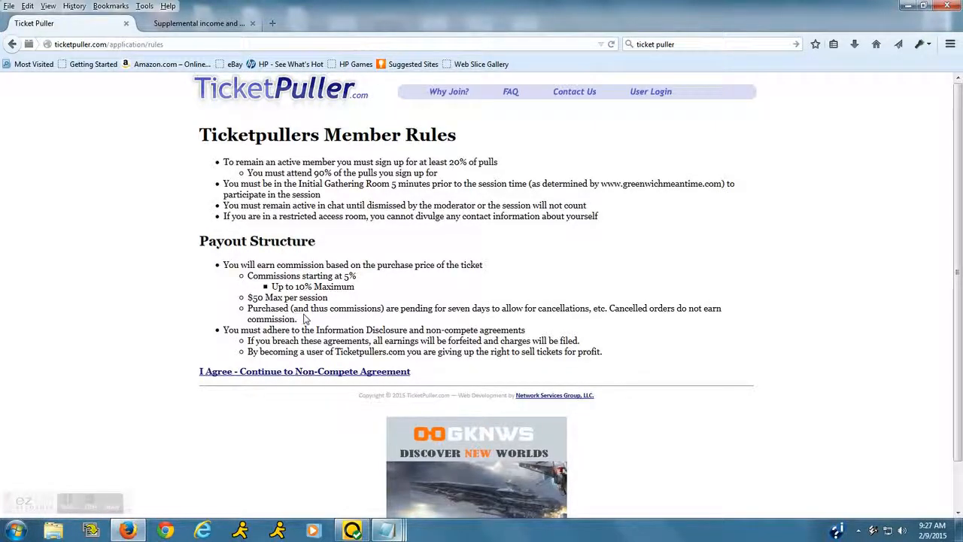
{"action": "double_click", "coordinate": [255, 297]}
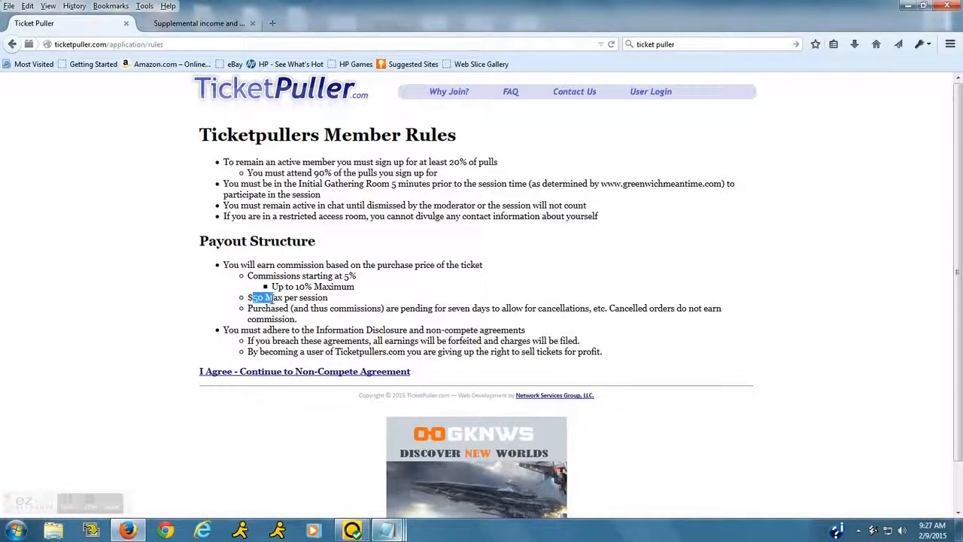
{"action": "left_click_drag", "start_coordinate": [250, 297], "coordinate": [327, 297]}
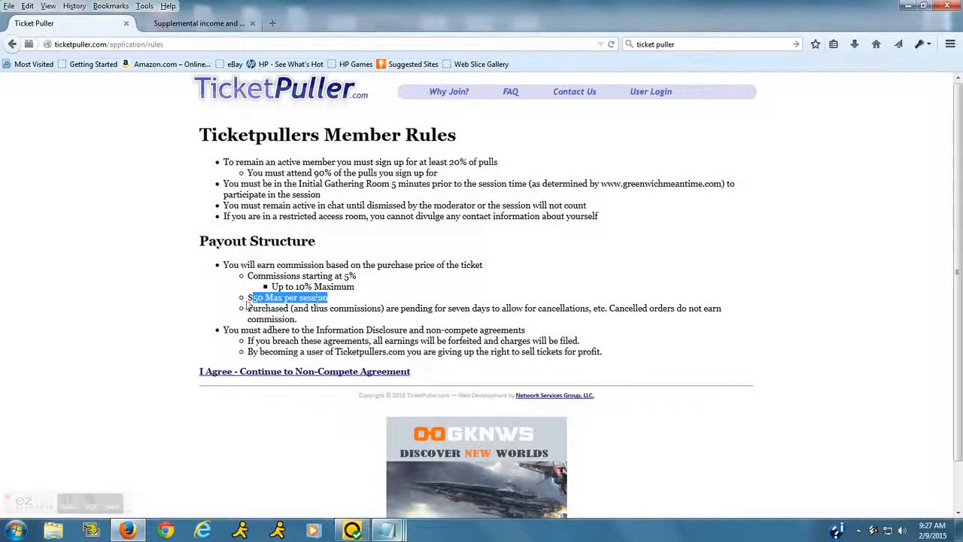
{"action": "mouse_move", "coordinate": [112, 496]}
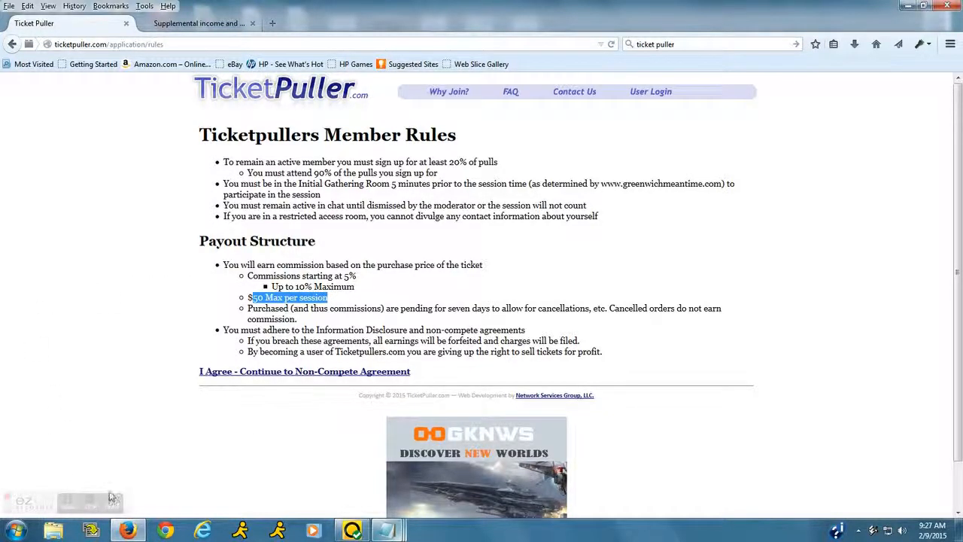
{"action": "mouse_move", "coordinate": [219, 476]}
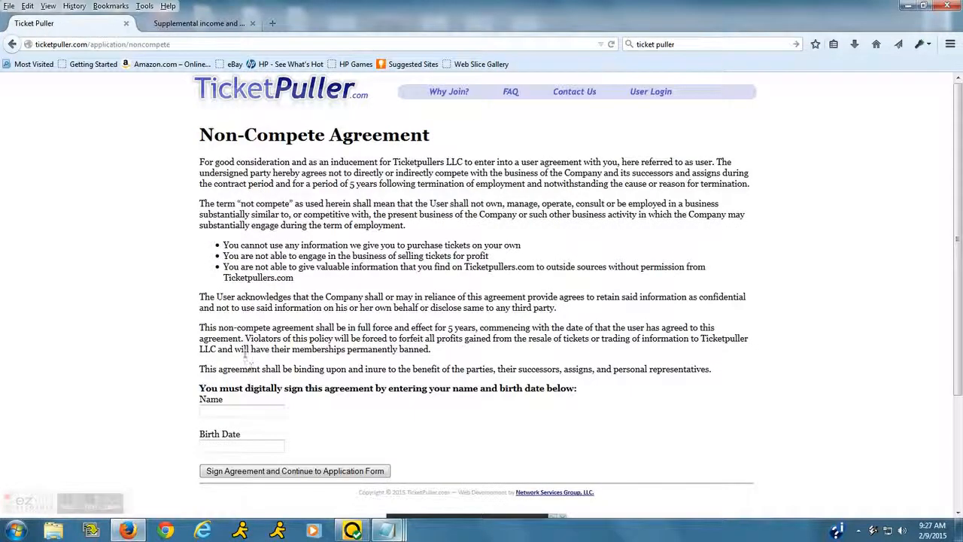
{"action": "mouse_move", "coordinate": [96, 276]}
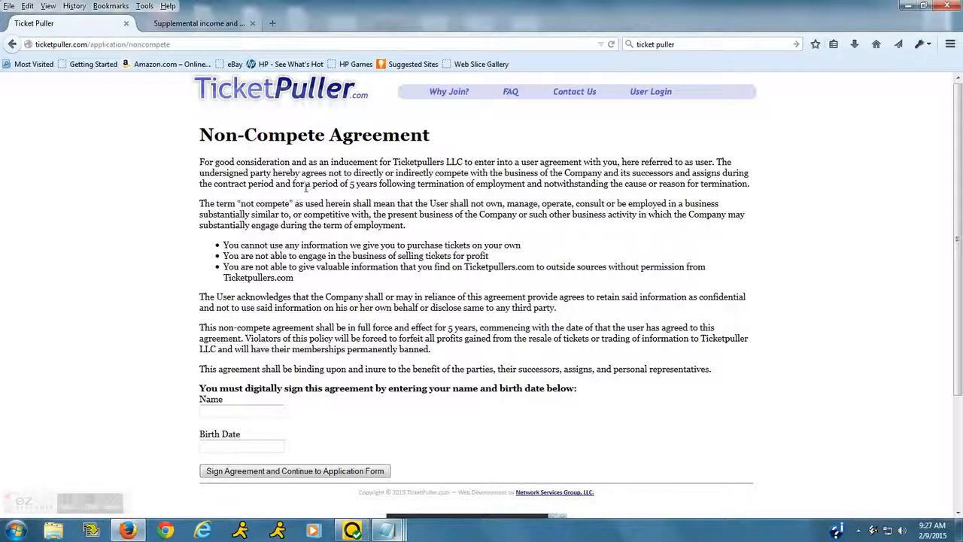
Highlight 'for a period of 5 years following termination' on the Non-Compete page
{"action": "double_click", "coordinate": [300, 183]}
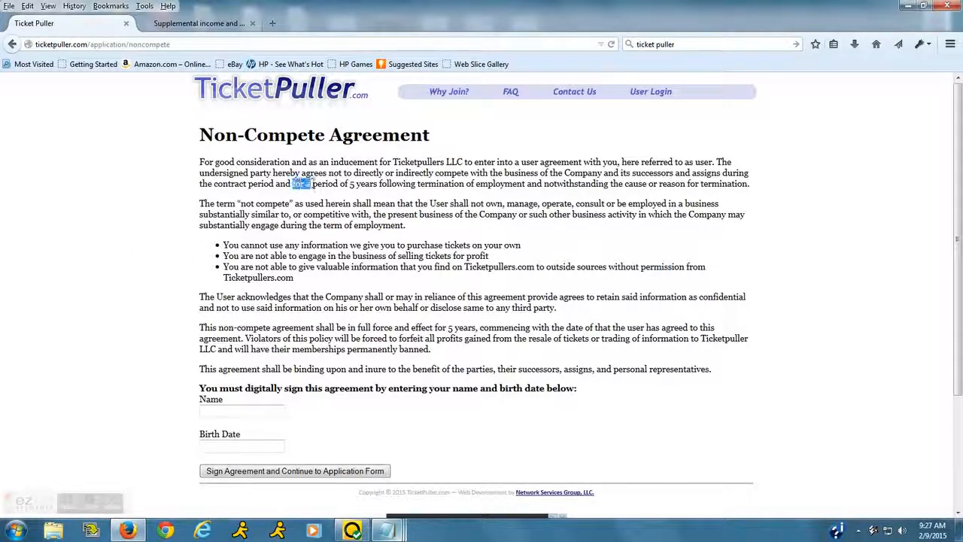
{"action": "left_click_drag", "start_coordinate": [293, 184], "coordinate": [447, 183]}
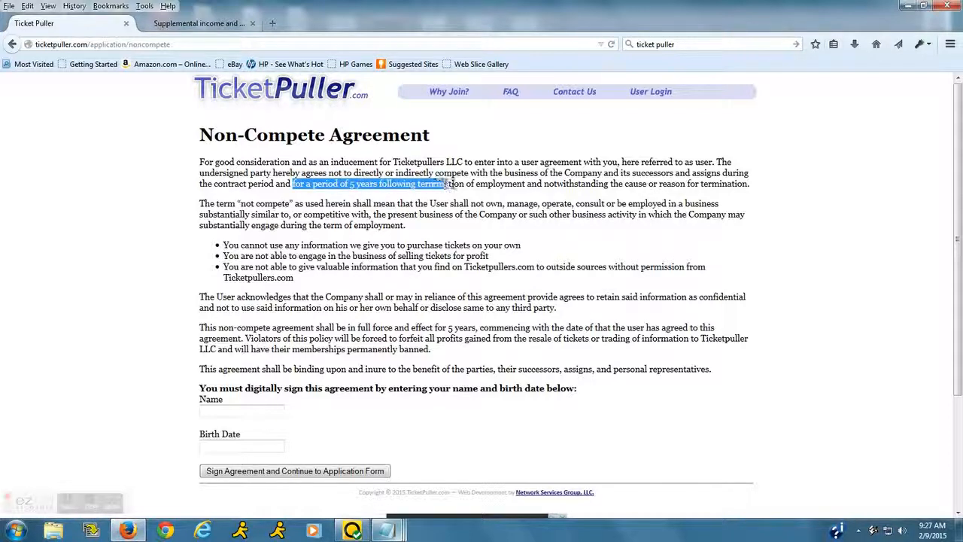
{"action": "left_click_drag", "start_coordinate": [444, 183], "coordinate": [527, 184]}
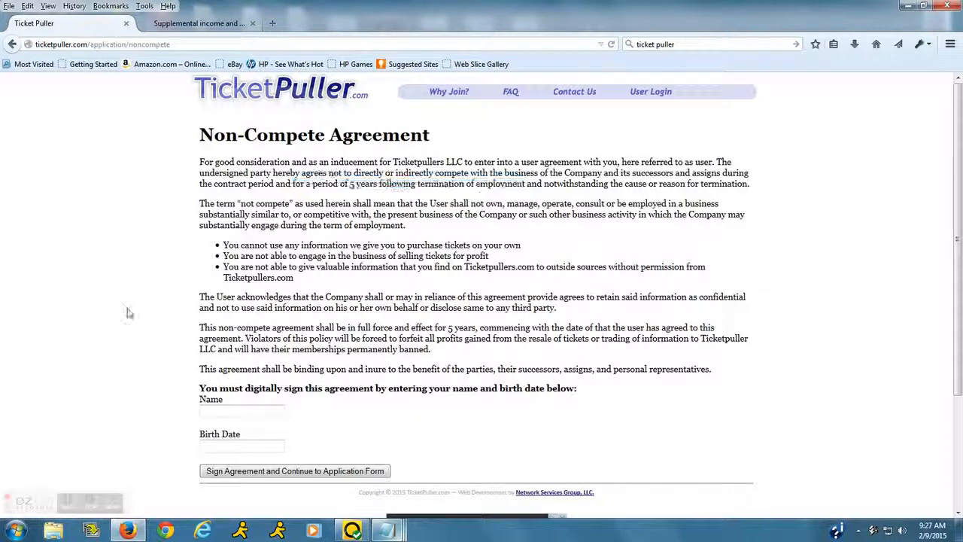
{"action": "mouse_move", "coordinate": [126, 339]}
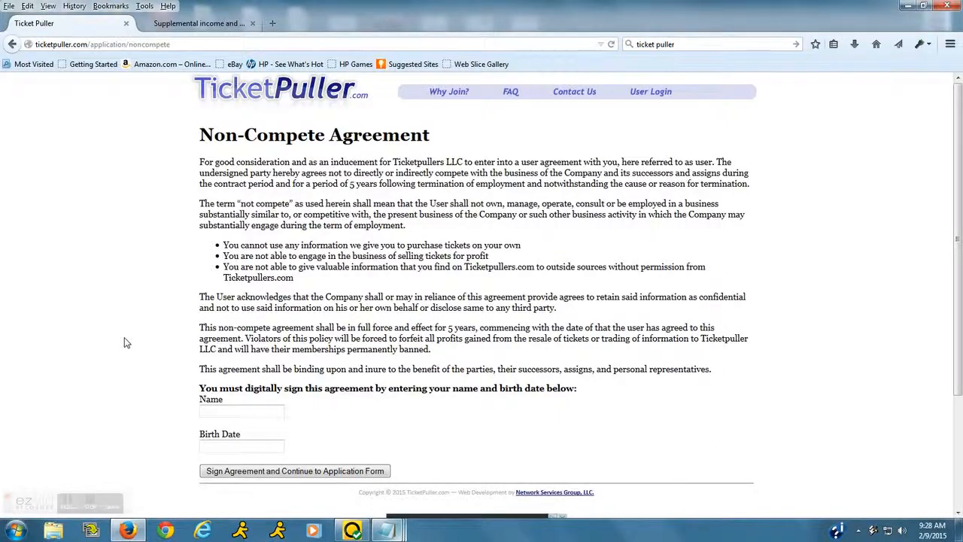
{"action": "scroll", "scroll_direction": "down", "scroll_amount": 3}
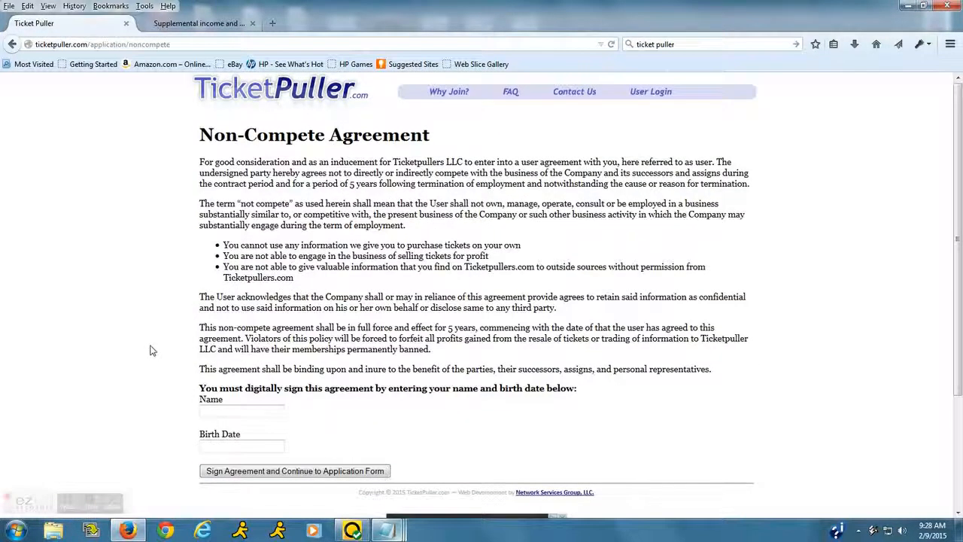
{"action": "mouse_move", "coordinate": [147, 316]}
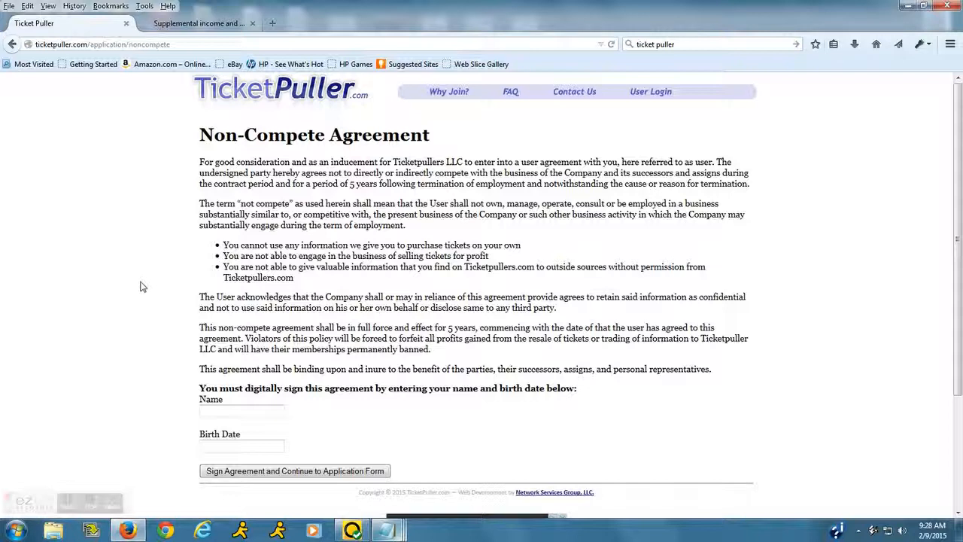
{"action": "mouse_move", "coordinate": [79, 247]}
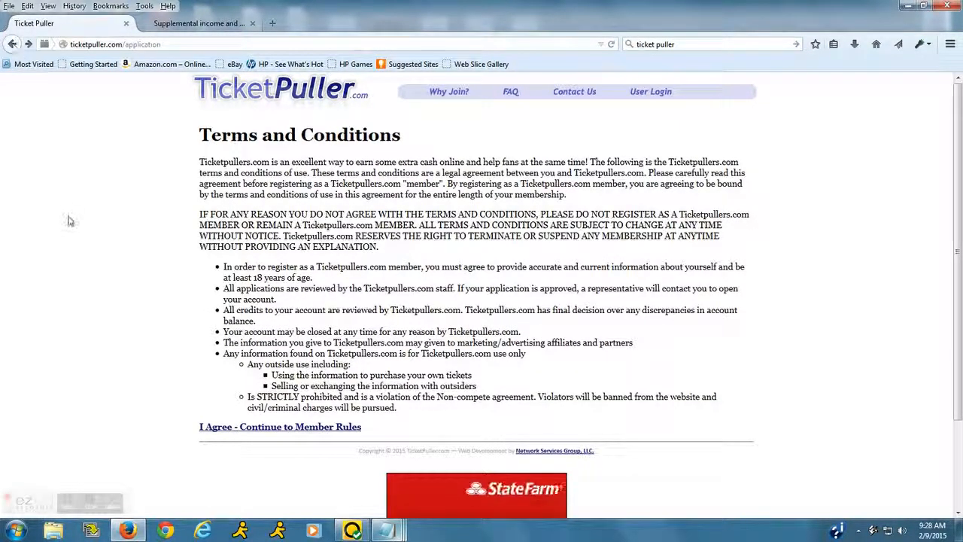
{"action": "mouse_move", "coordinate": [63, 200]}
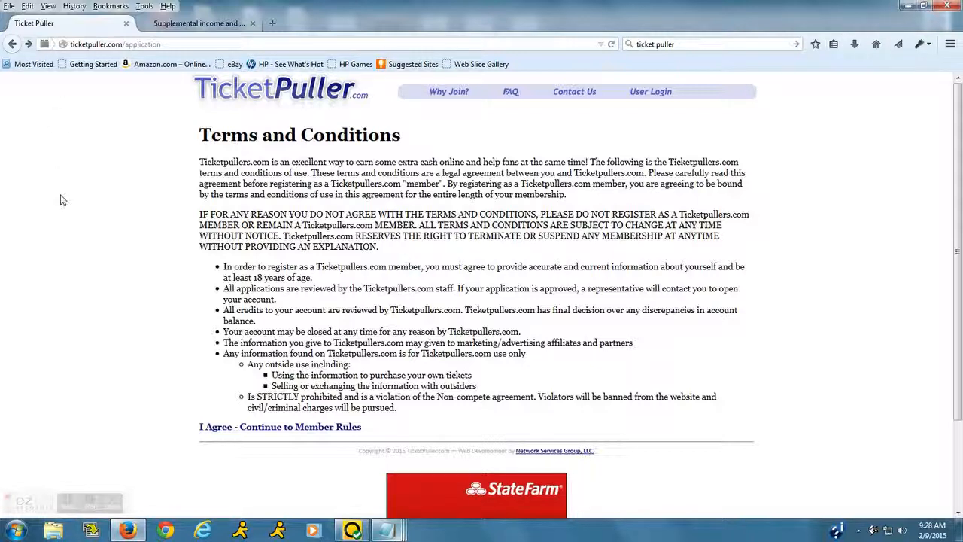
Go back to the TicketPuller homepage, then switch to the Supplemental income tab
{"action": "left_click", "coordinate": [12, 43]}
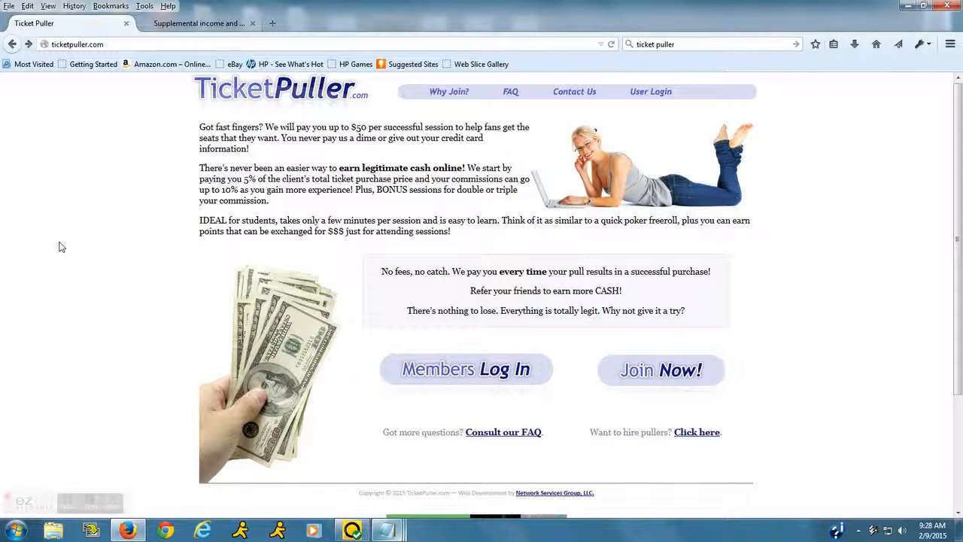
{"action": "scroll", "scroll_direction": "down", "scroll_amount": 3}
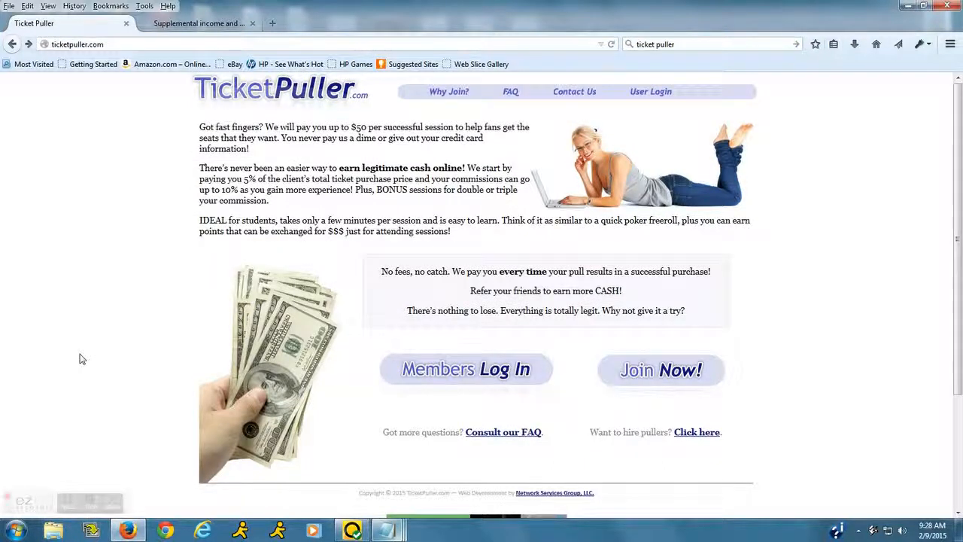
{"action": "left_click", "coordinate": [113, 44]}
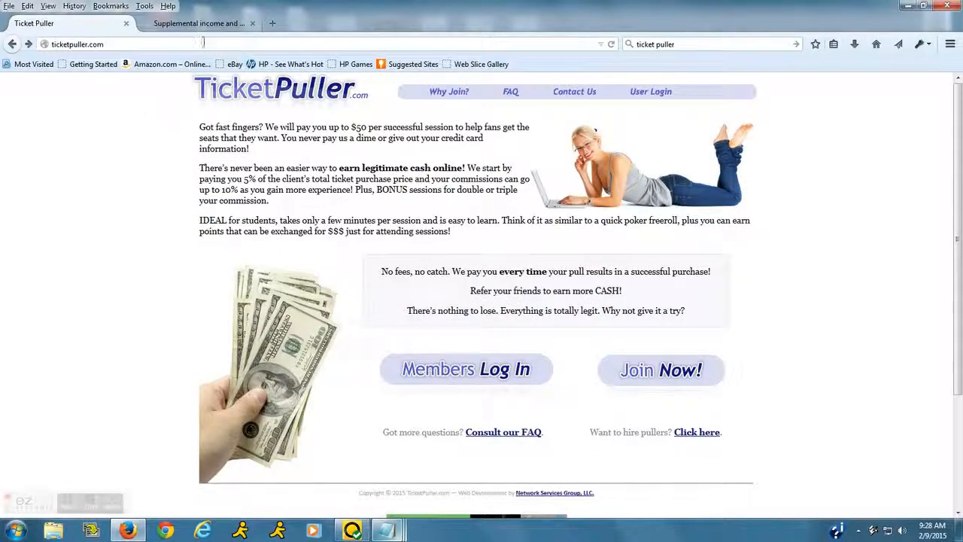
{"action": "left_click", "coordinate": [199, 23]}
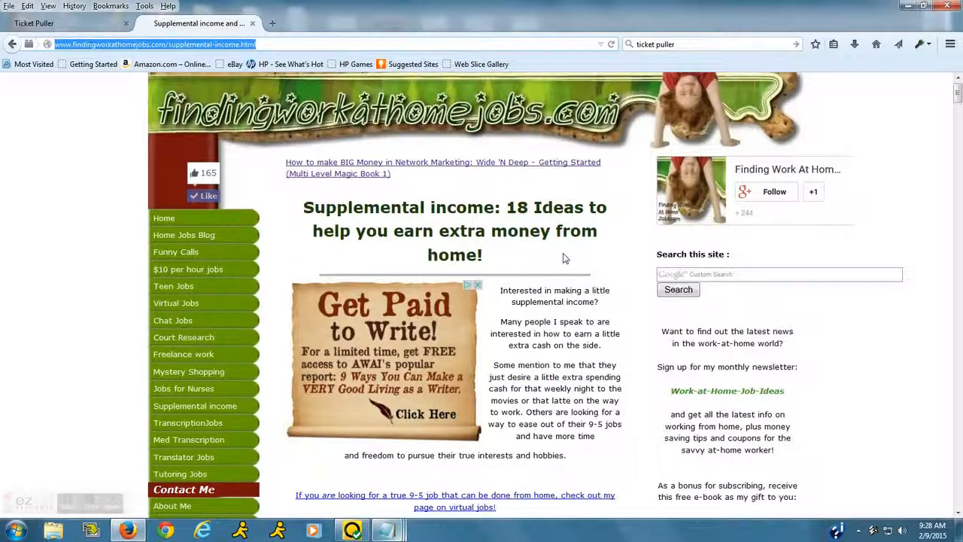